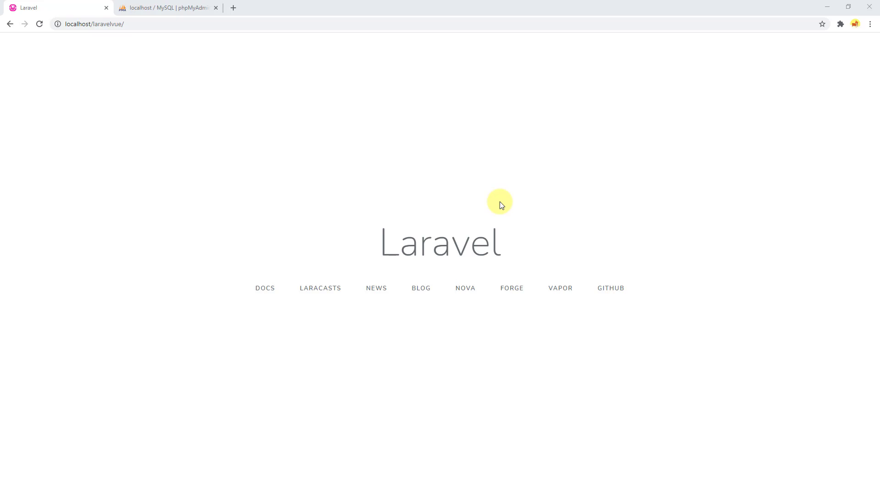
mouse_move(156, 24)
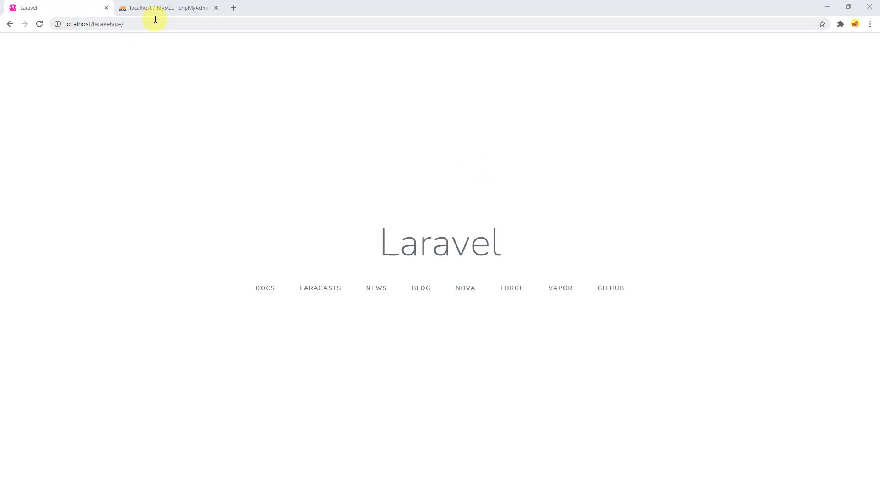
mouse_move(350, 154)
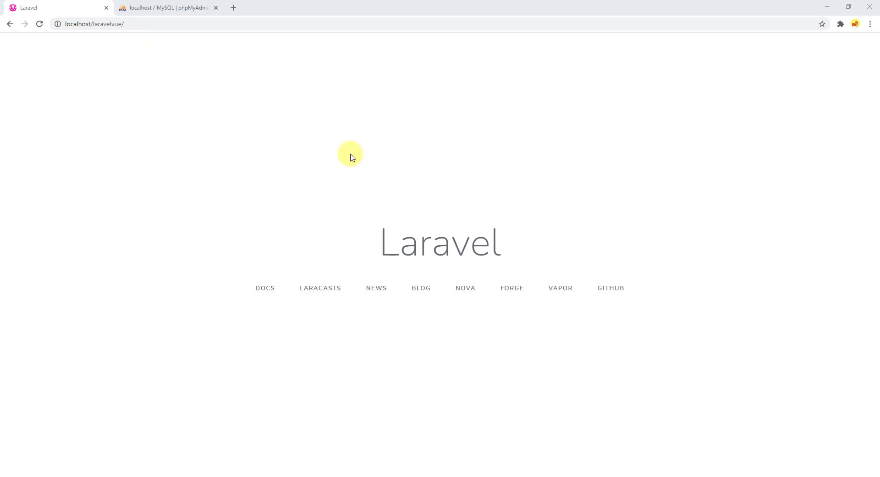
mouse_move(420, 212)
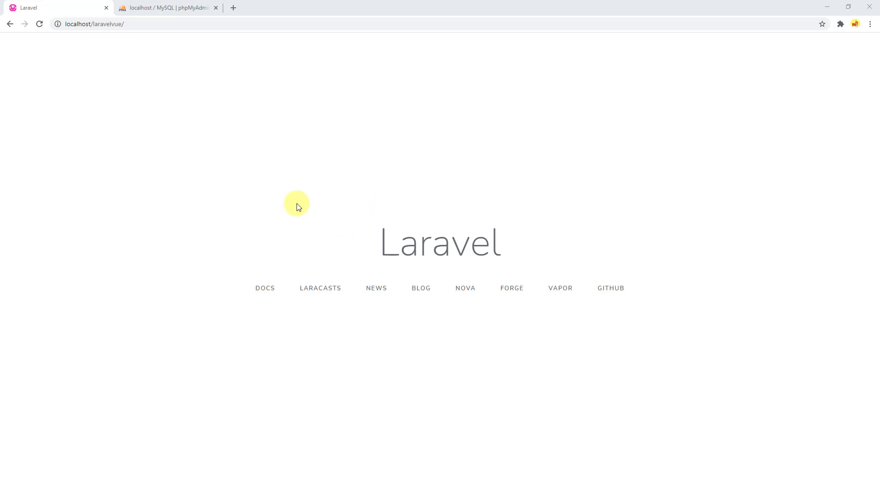
mouse_move(446, 239)
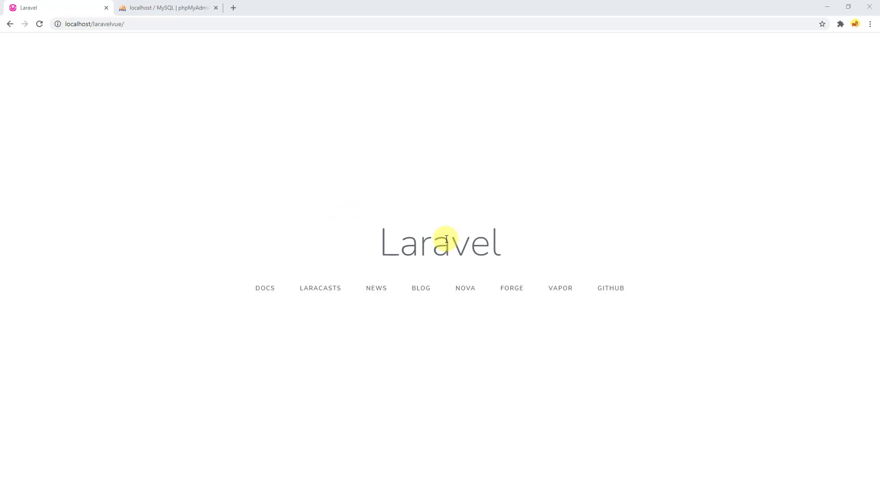
mouse_move(487, 213)
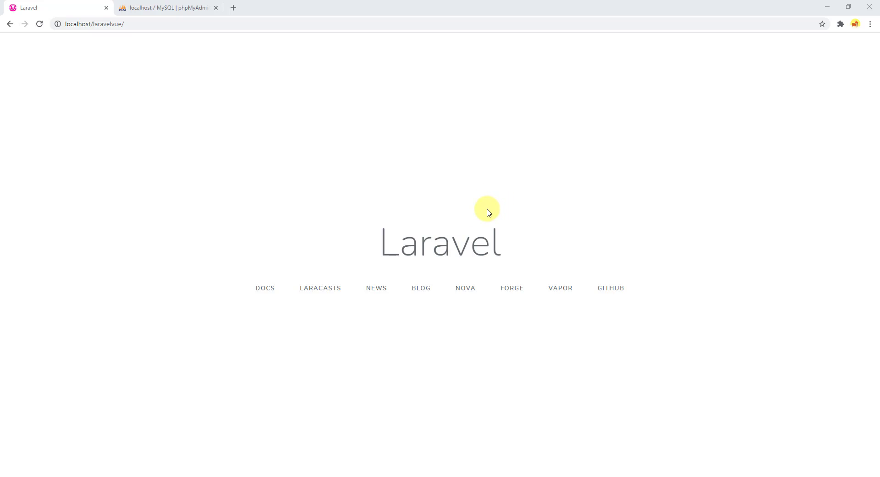
mouse_move(487, 212)
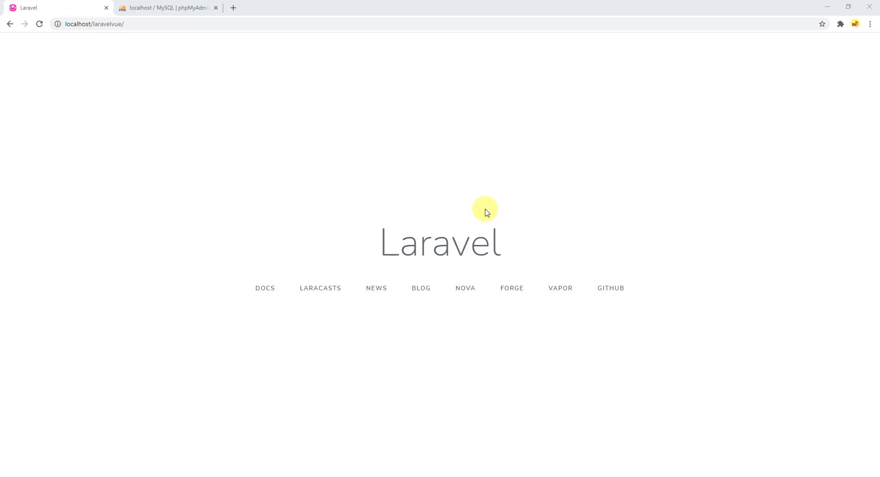
mouse_move(277, 153)
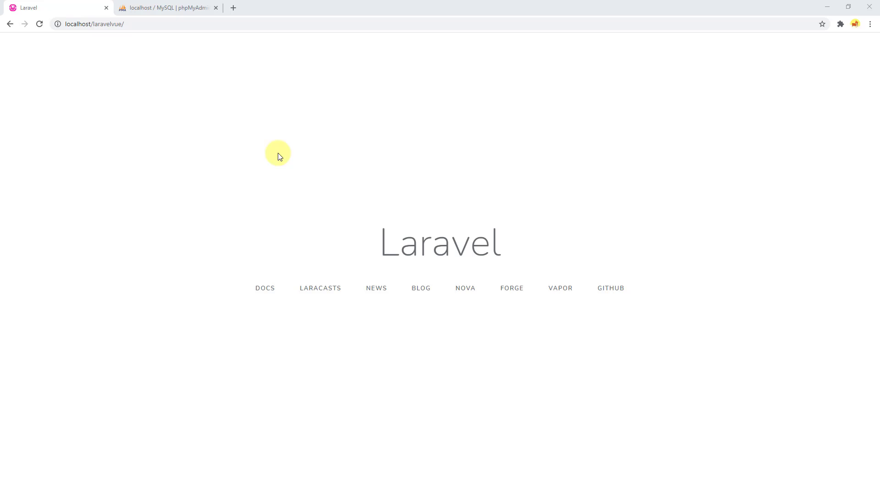
Step: Browse to localhost/laravelvue/.env in Chrome, then select .htaccess in the VS Code explorer
left_click(259, 24)
type(".env")
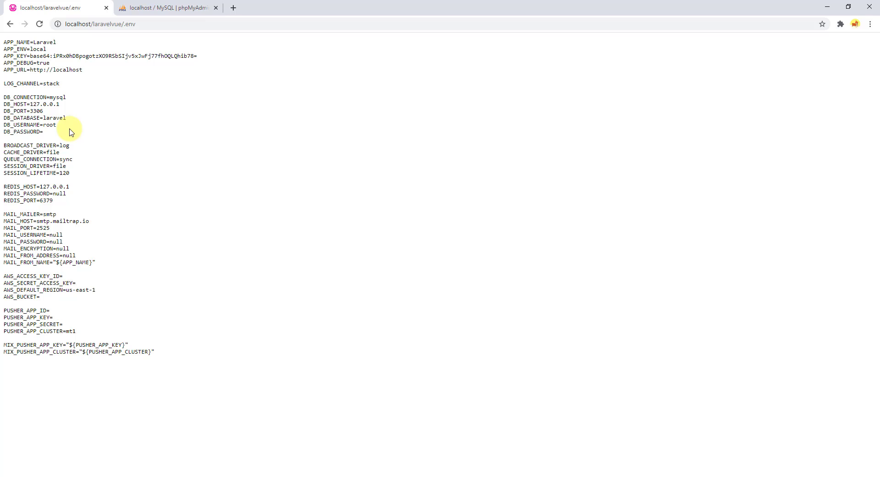
mouse_move(81, 202)
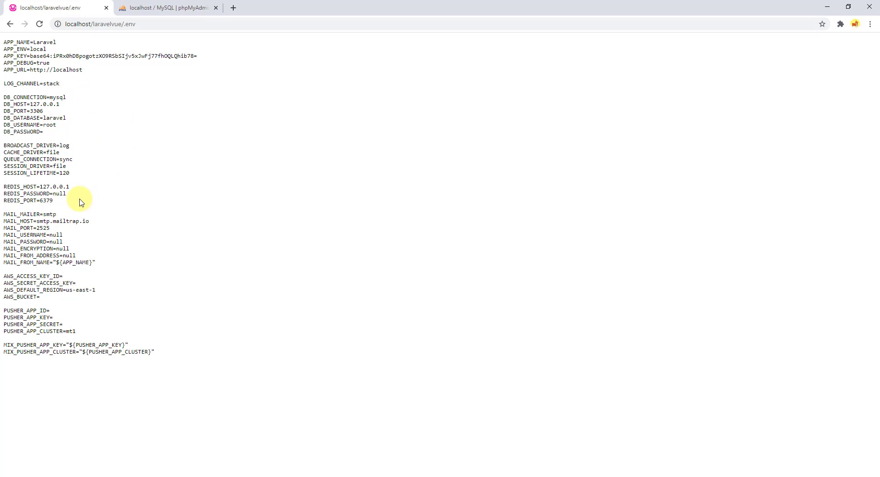
mouse_move(99, 215)
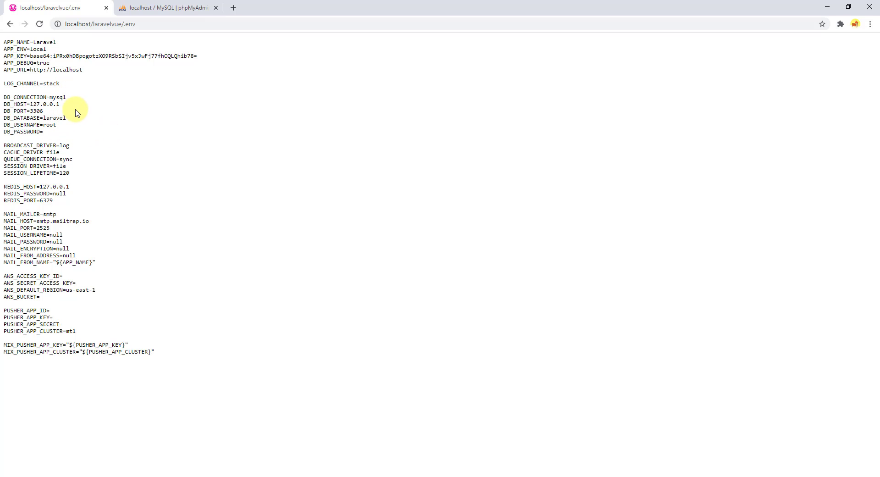
mouse_move(61, 136)
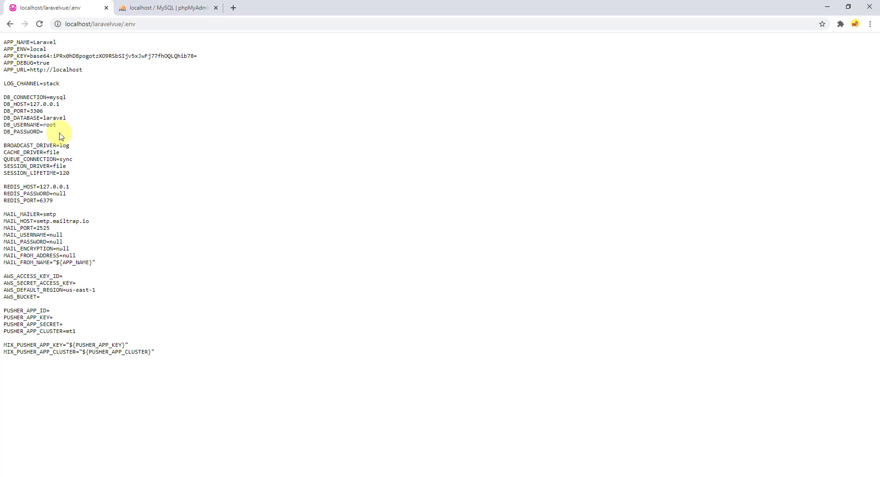
mouse_move(92, 281)
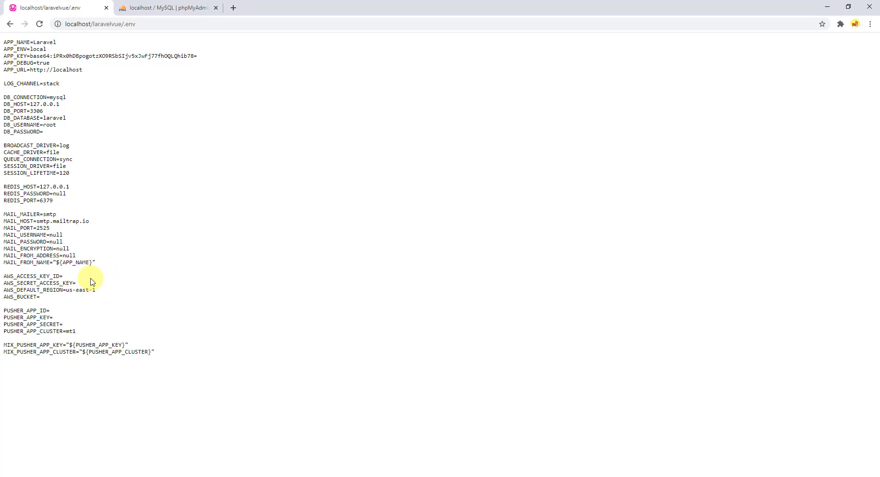
mouse_move(61, 313)
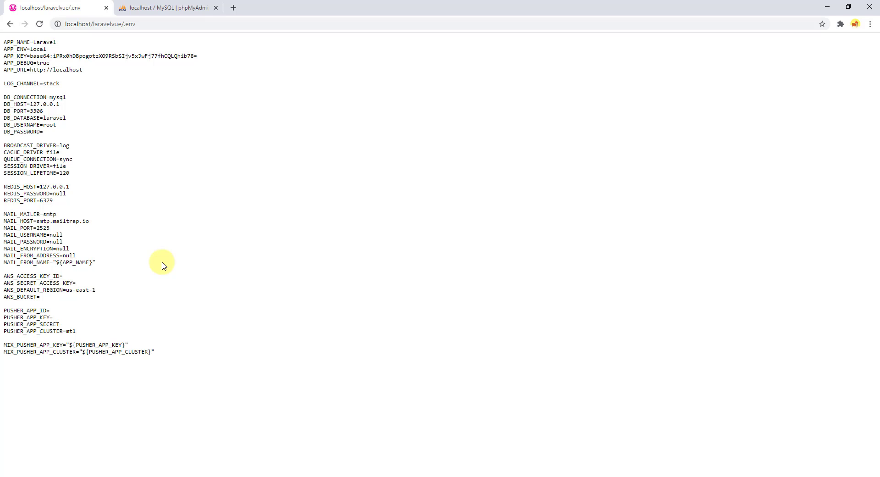
mouse_move(185, 131)
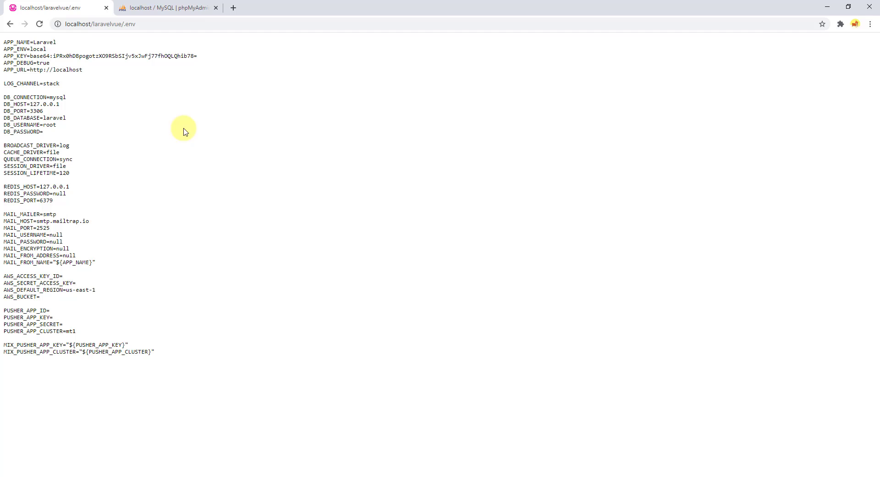
mouse_move(137, 256)
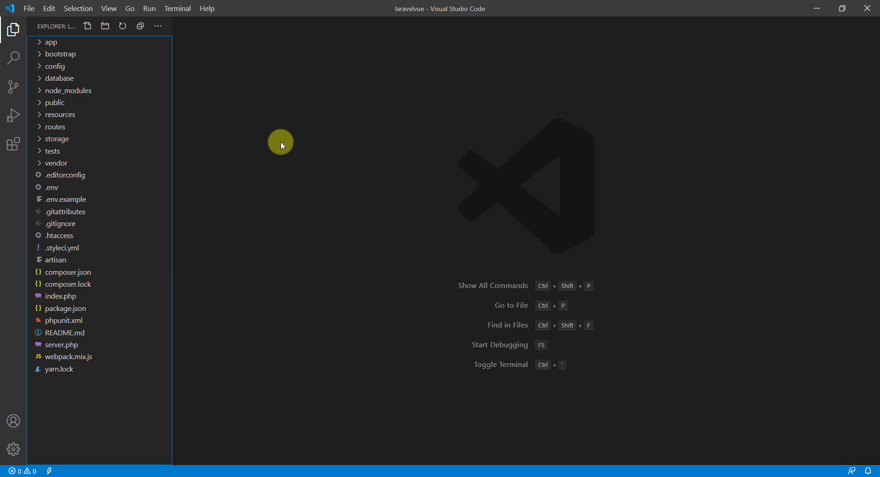
mouse_move(360, 109)
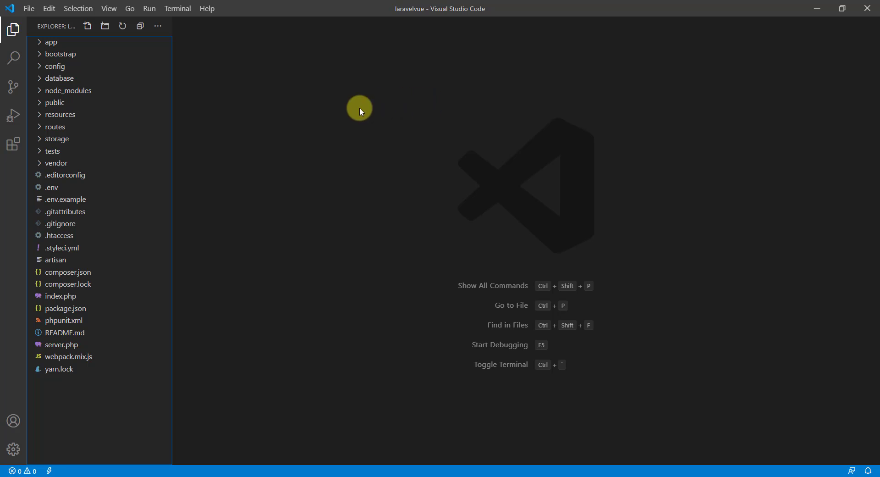
left_click(59, 236)
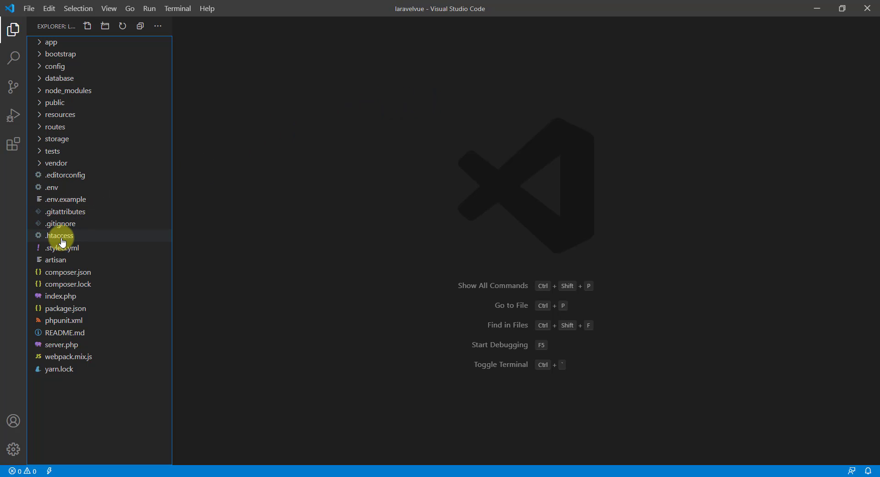
Step: Add a <Files .env> ... </Files> block below RewriteEngine On in .htaccess
double_click(58, 235)
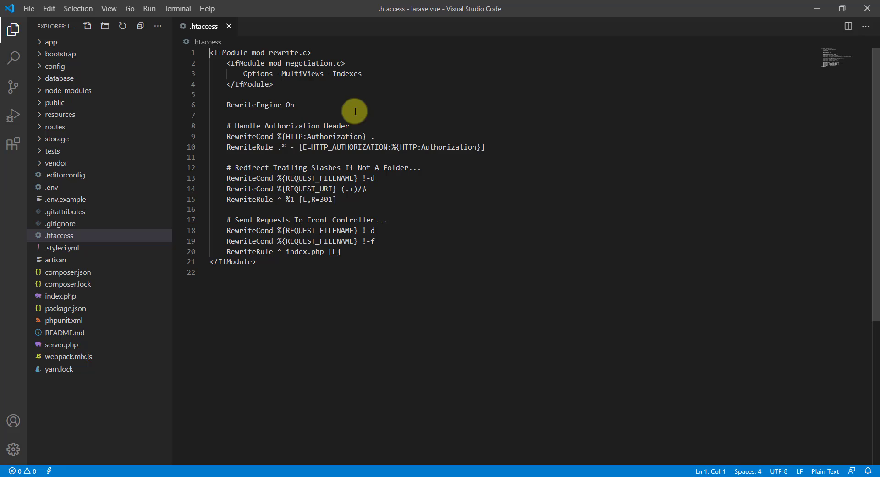
double_click(288, 105)
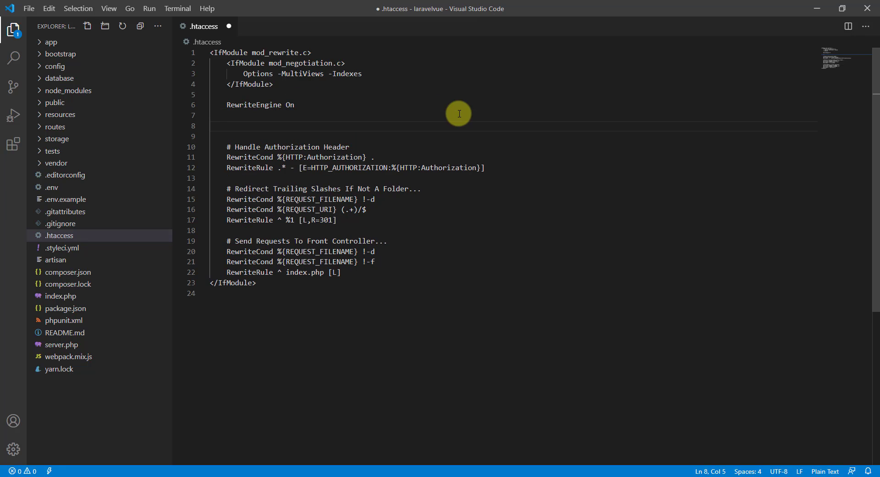
type("<Files")
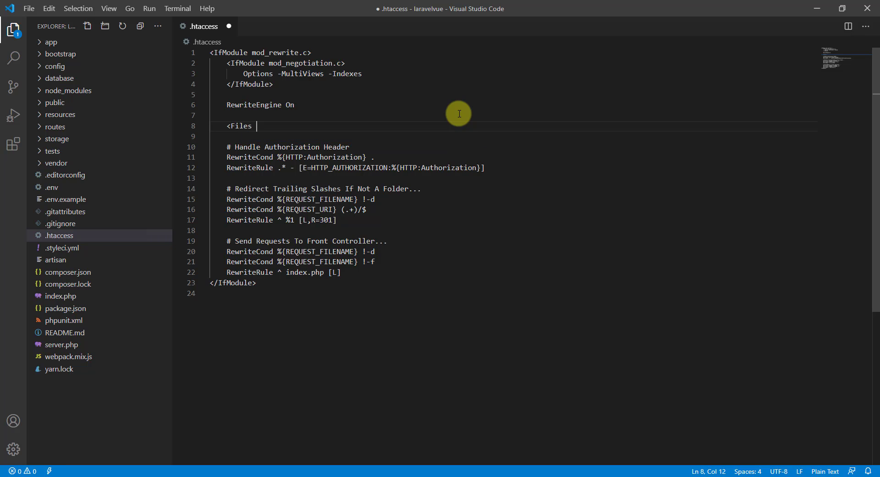
type(".")
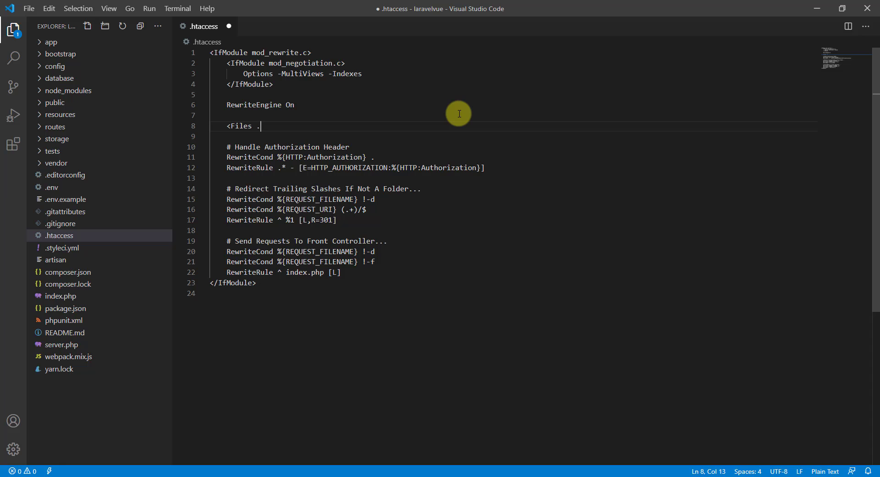
type("env>")
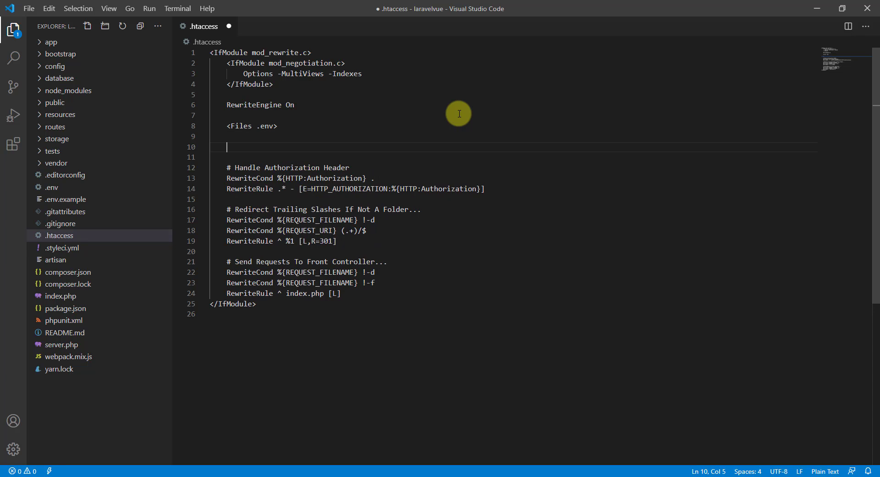
type("<Files")
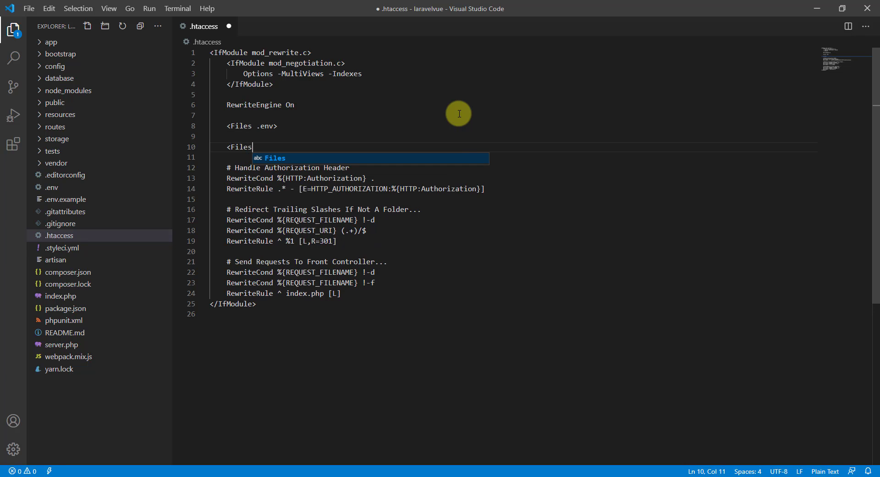
type(">")
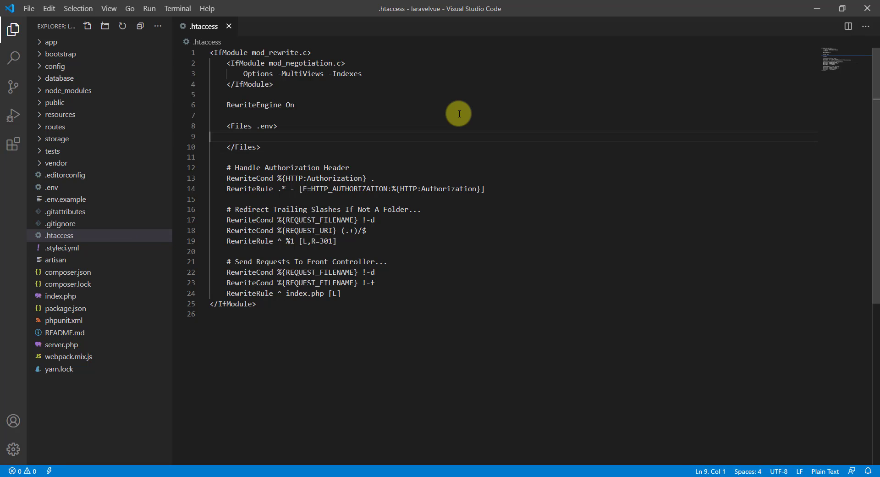
Step: Fill the block with 'Order deny,allow' and 'Deny from all' rules
key("Tab")
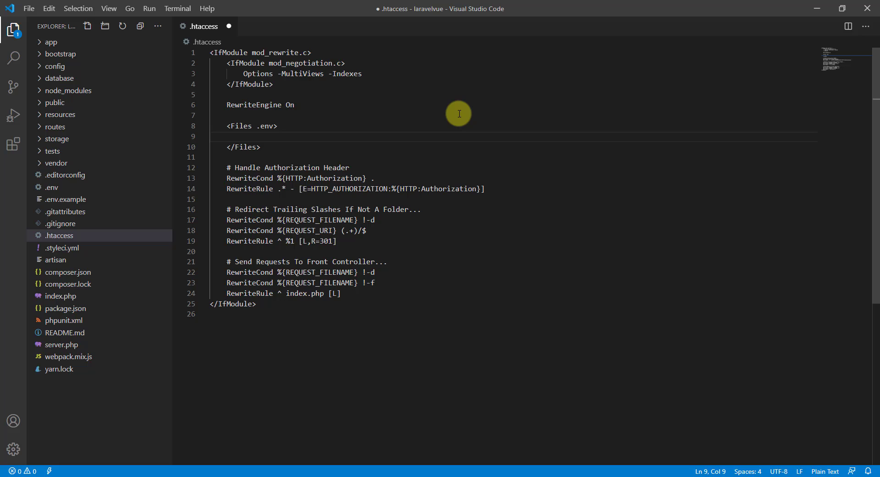
type("Order deny,")
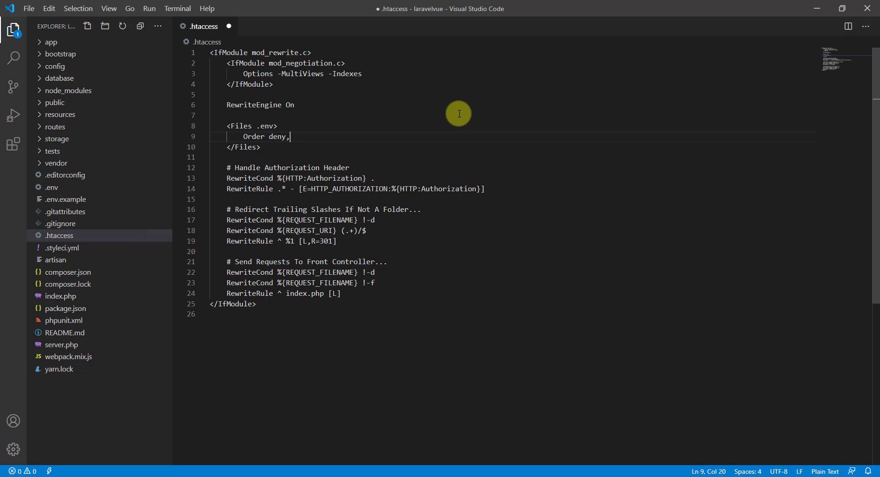
type("allow")
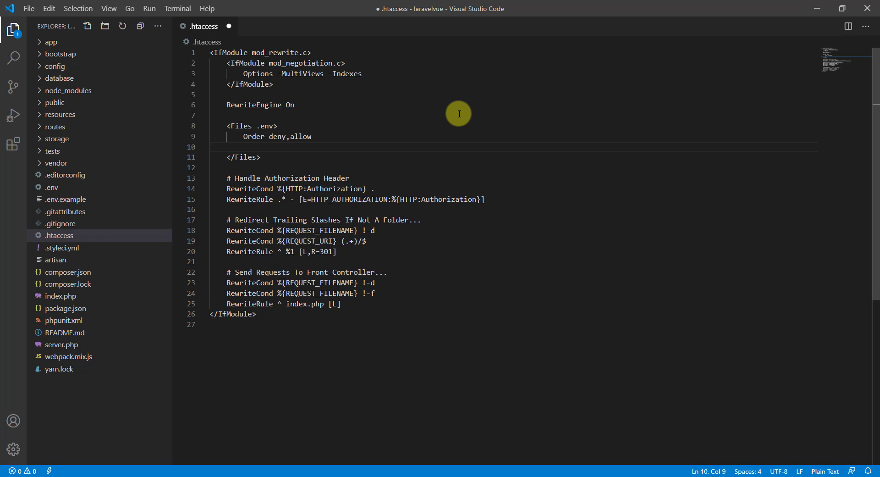
type("Deny from")
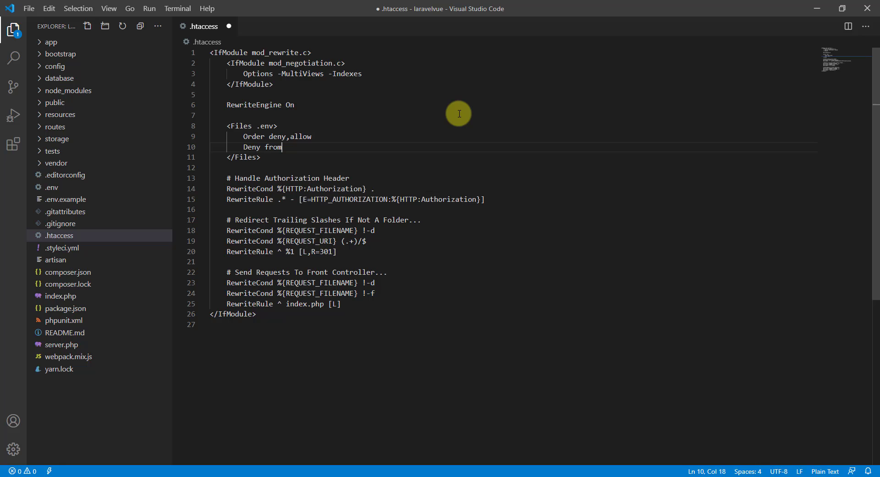
type("all")
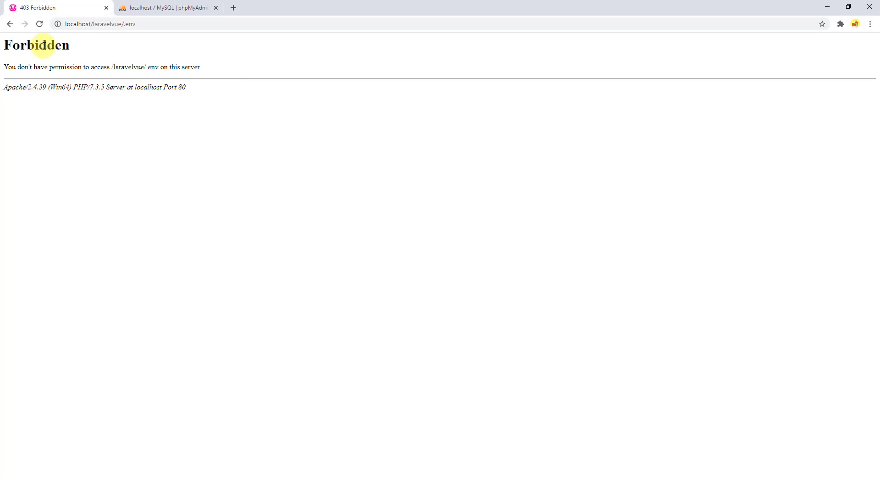
Step: Go back from the 403 Forbidden .env page to the Laravel welcome page
left_click(10, 24)
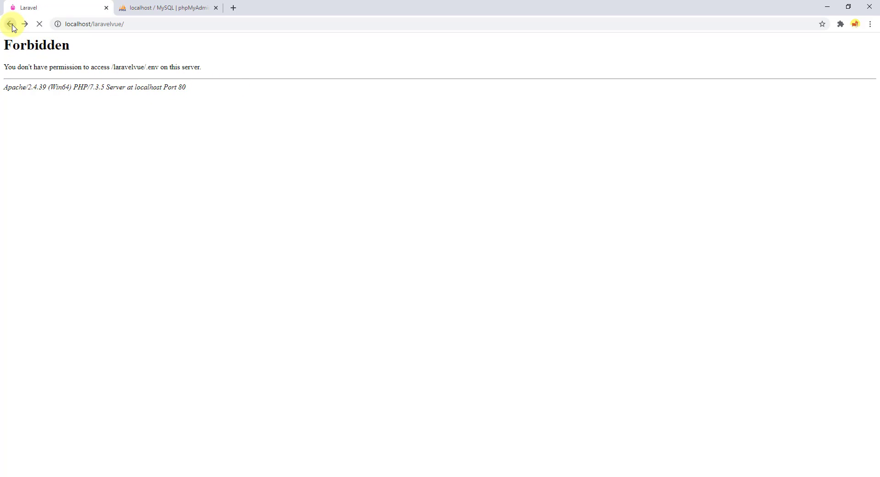
left_click(10, 24)
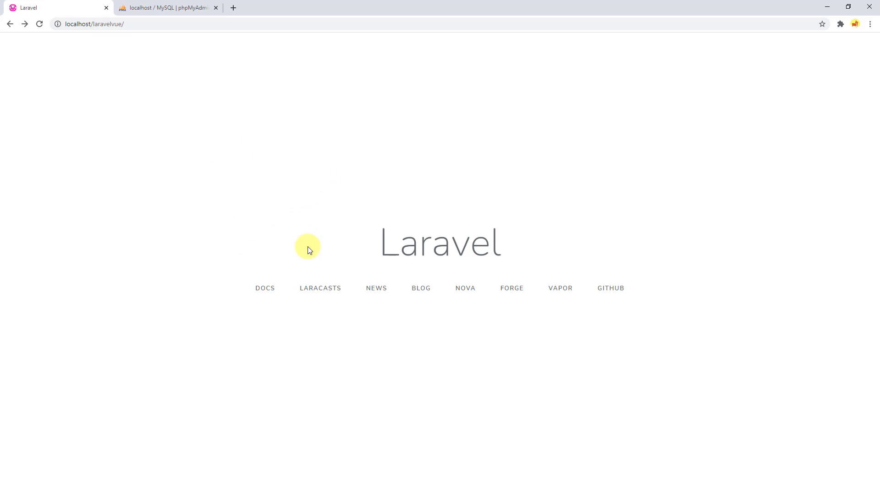
mouse_move(379, 260)
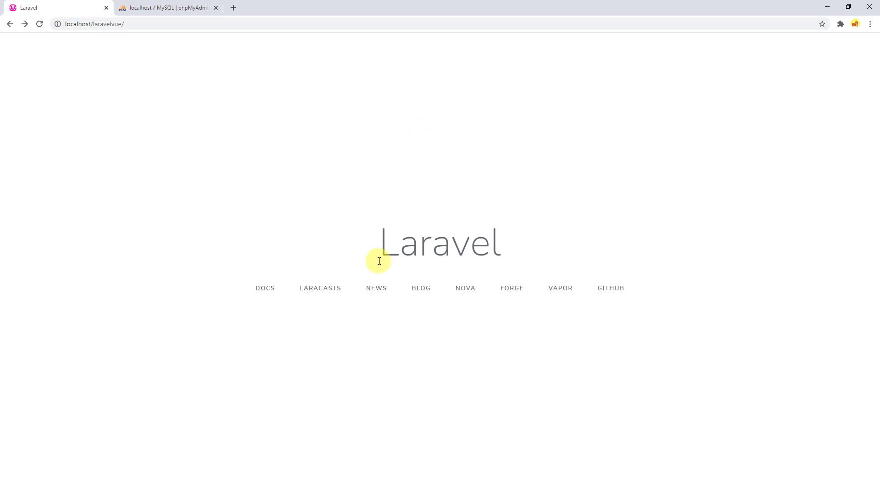
mouse_move(320, 272)
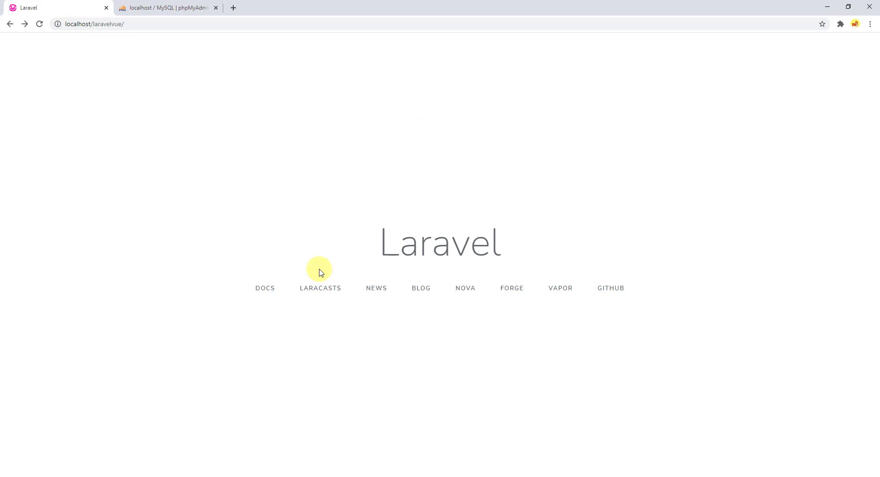
mouse_move(382, 177)
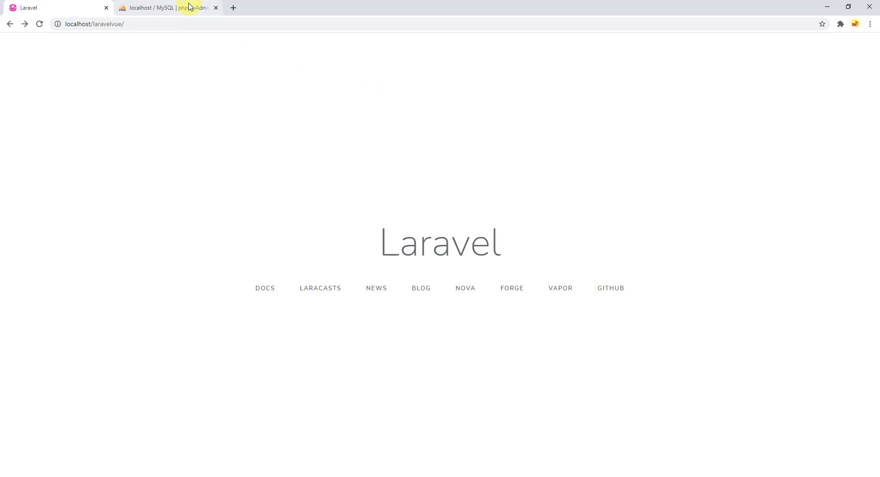
Step: Create a new database named laravelvue with a utf8 collation in phpMyAdmin
left_click(169, 7)
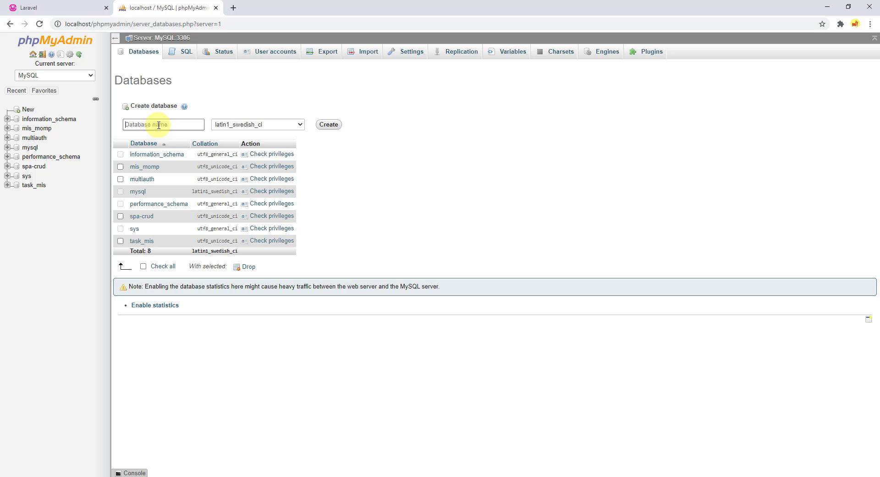
type("lara")
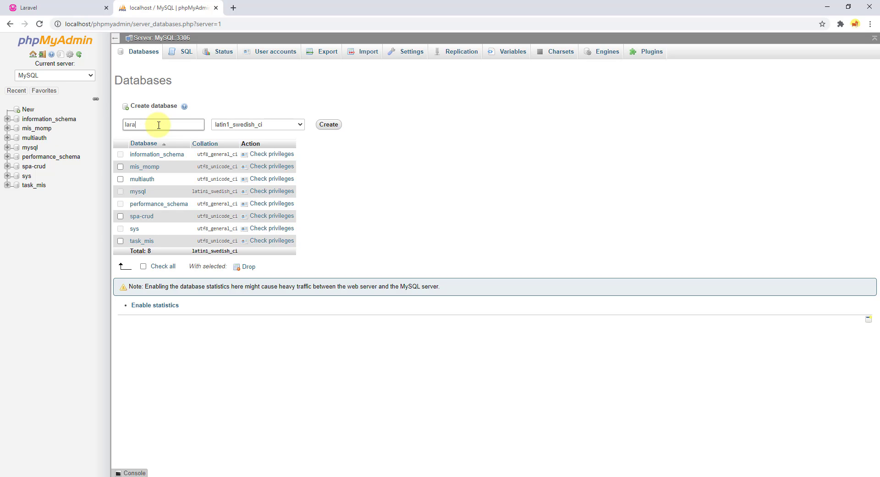
type("velvue")
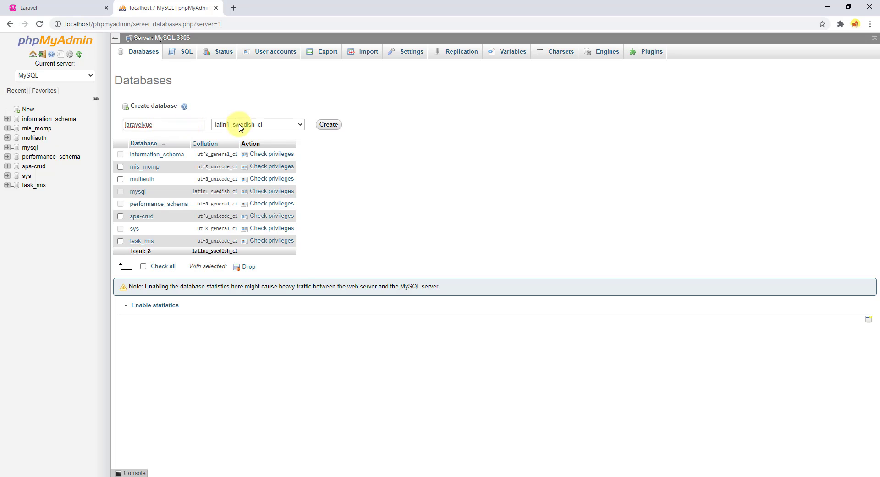
left_click(257, 124)
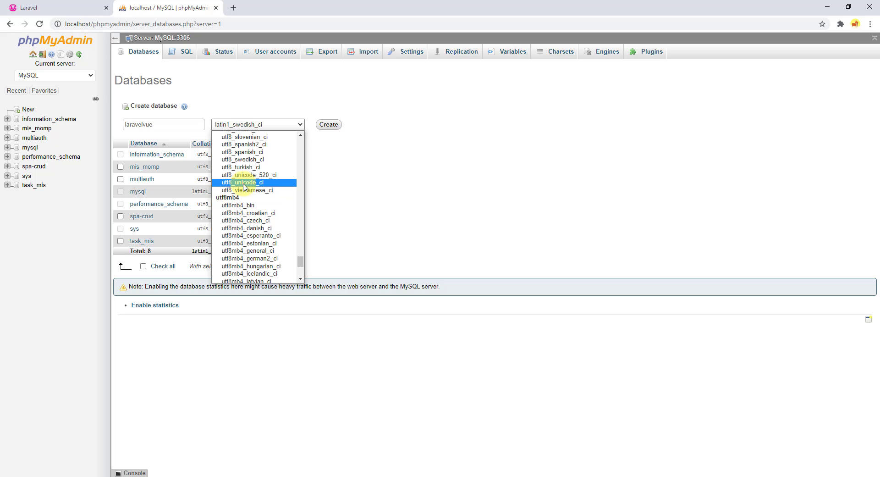
left_click(328, 124)
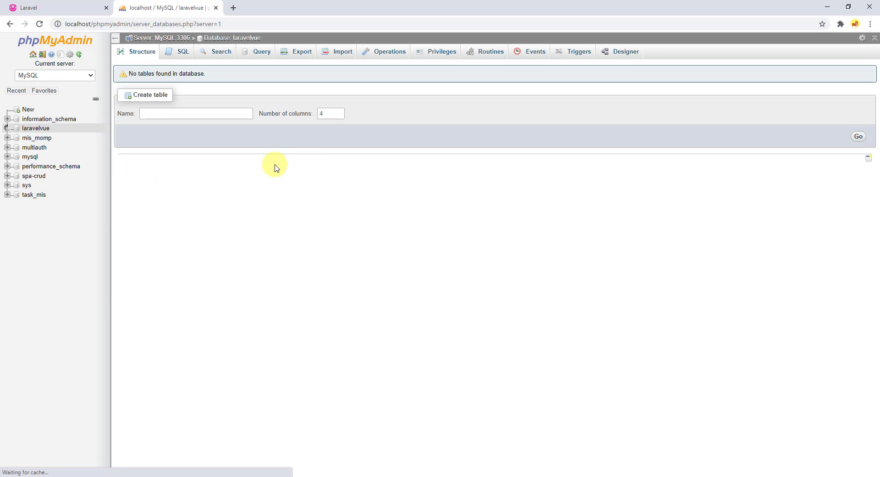
mouse_move(285, 276)
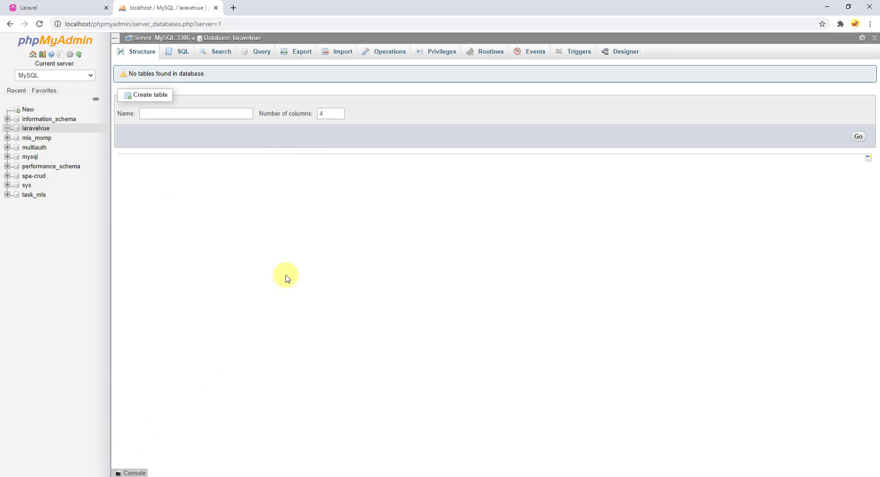
mouse_move(297, 247)
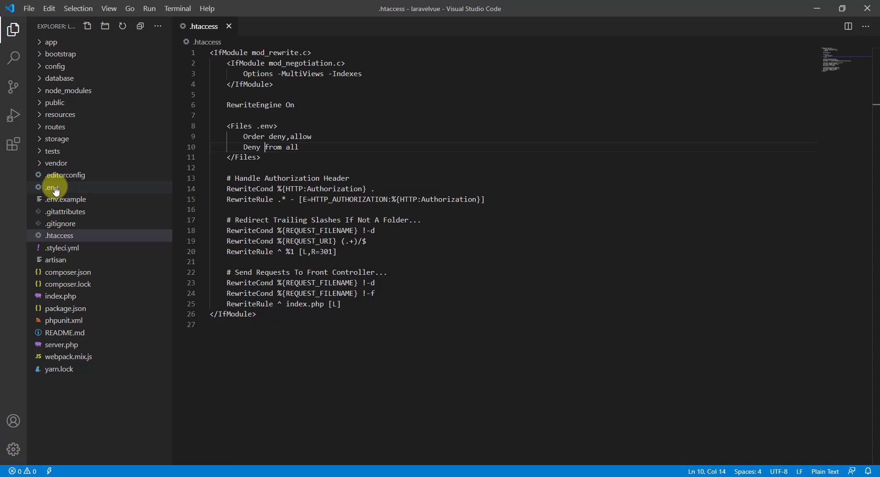
Step: Change DB_DATABASE in .env from laravel to laravelvue and review the connection, host and port settings
double_click(53, 187)
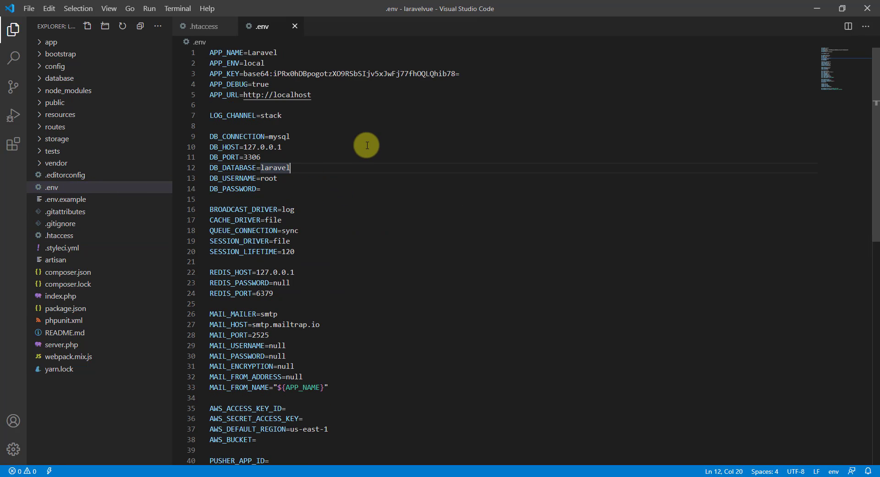
double_click(274, 168)
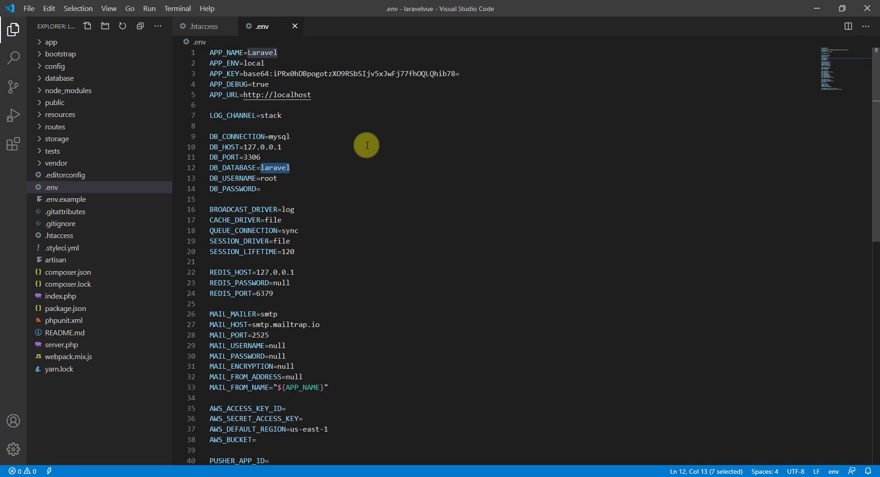
type("vue")
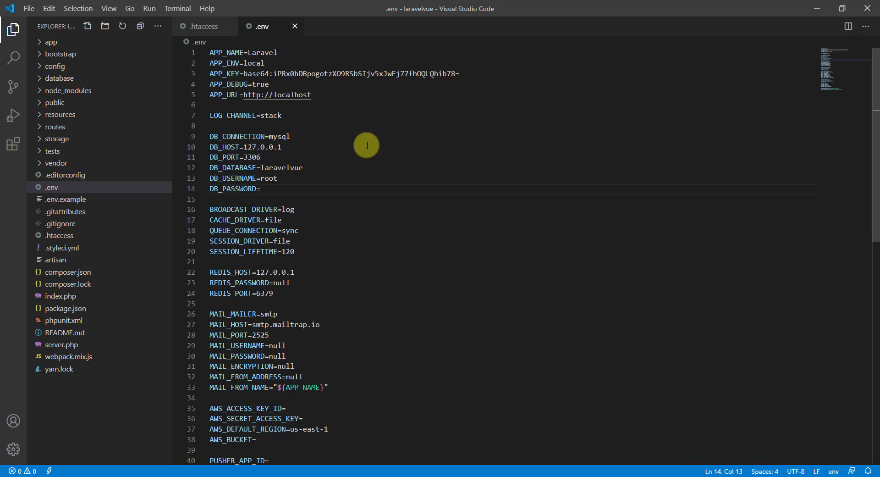
mouse_move(283, 186)
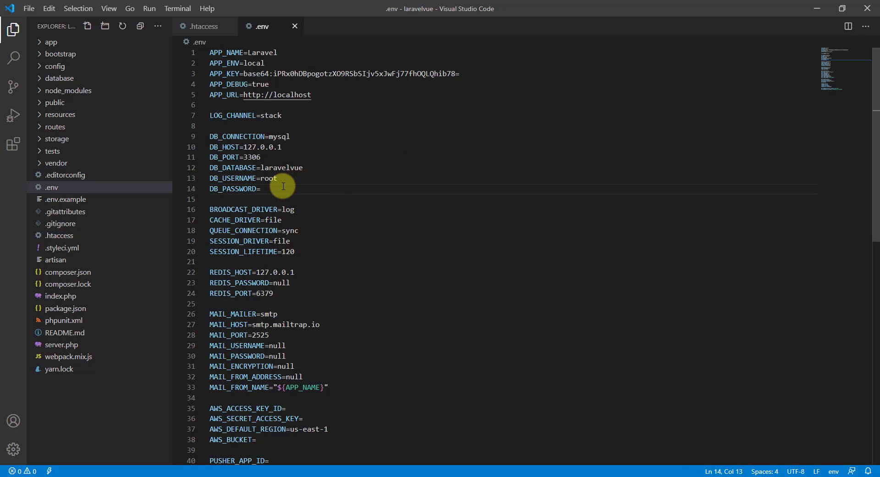
left_click_drag(243, 147, 259, 156)
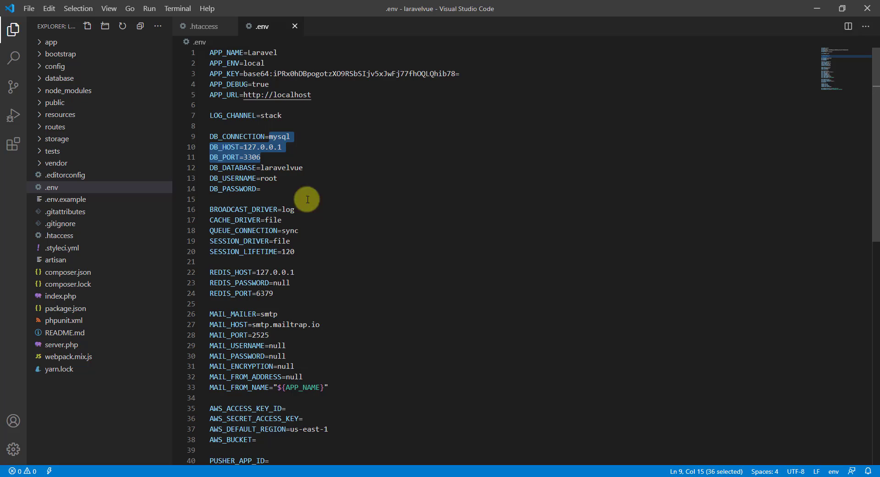
left_click(261, 189)
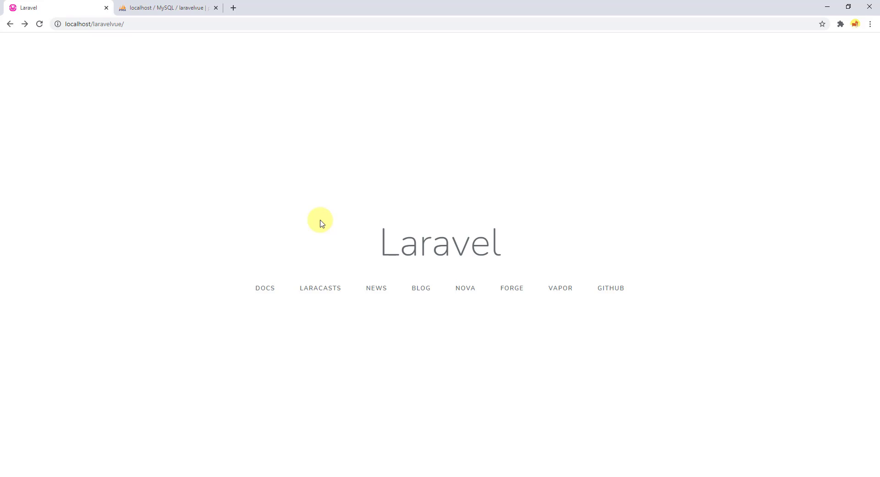
mouse_move(513, 153)
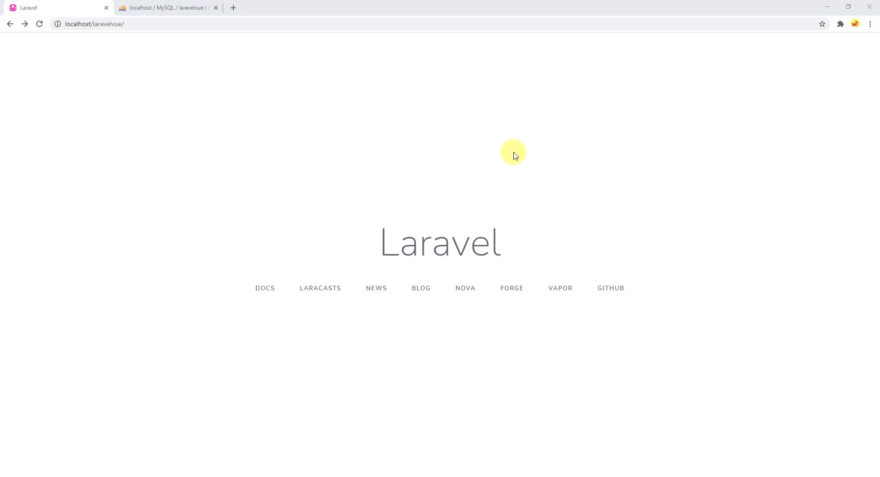